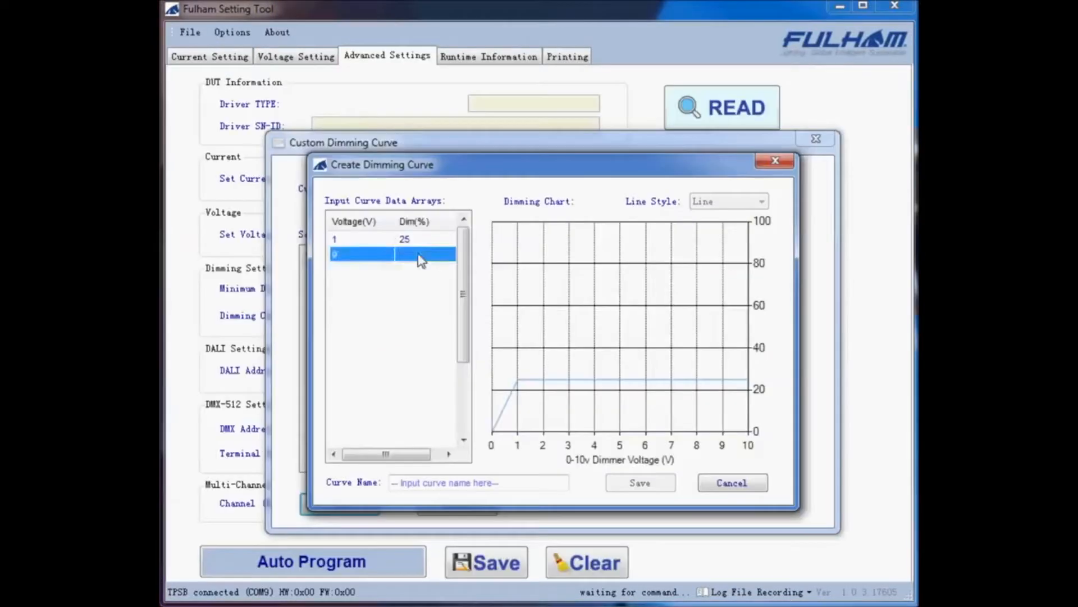
pyautogui.write('100')
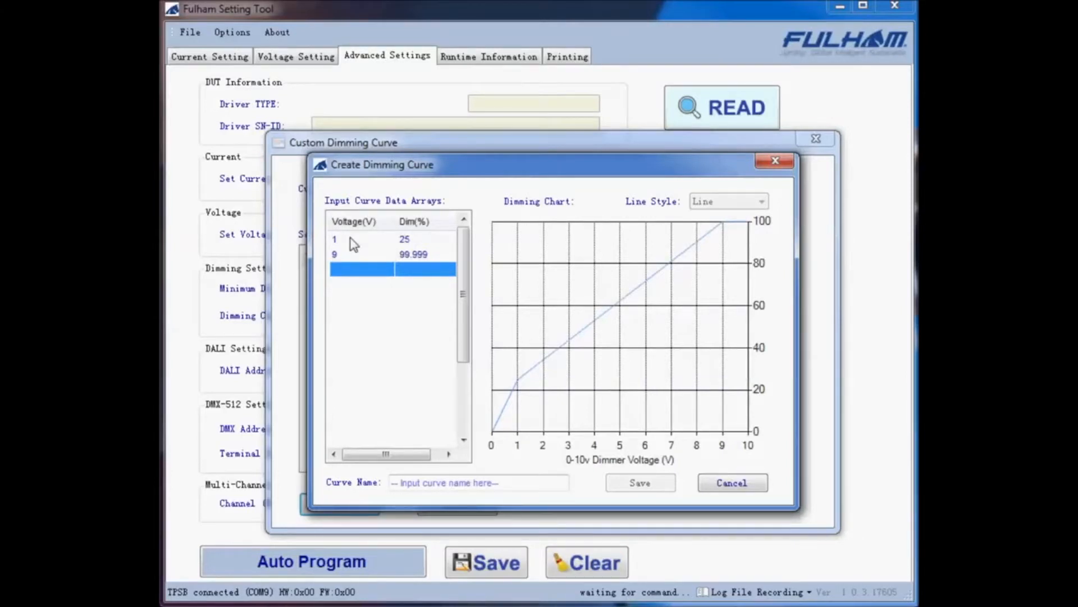
pyautogui.moveTo(528, 456)
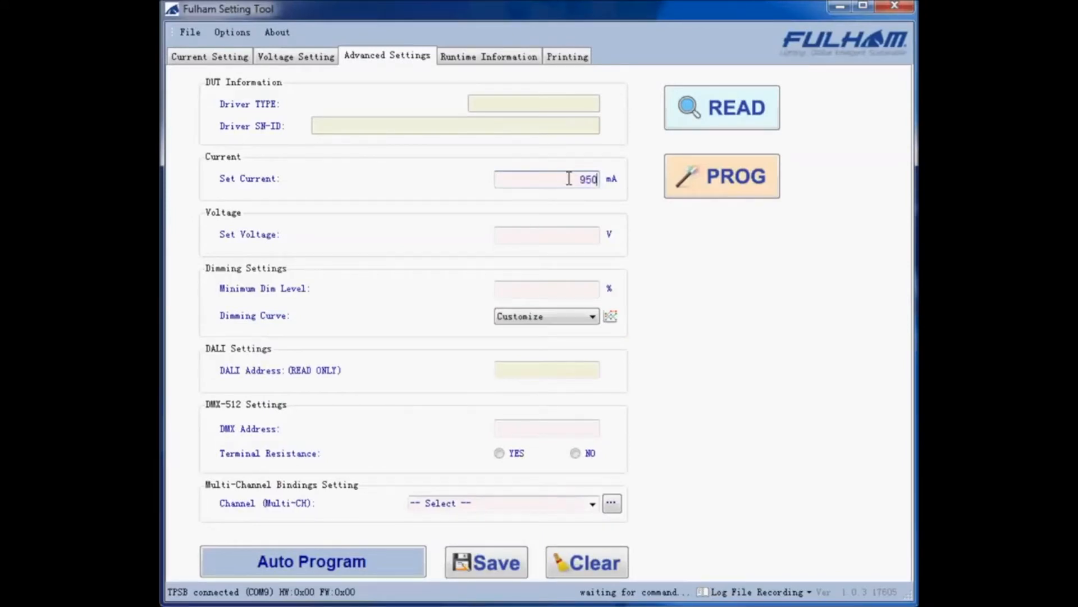
pyautogui.moveTo(529, 348)
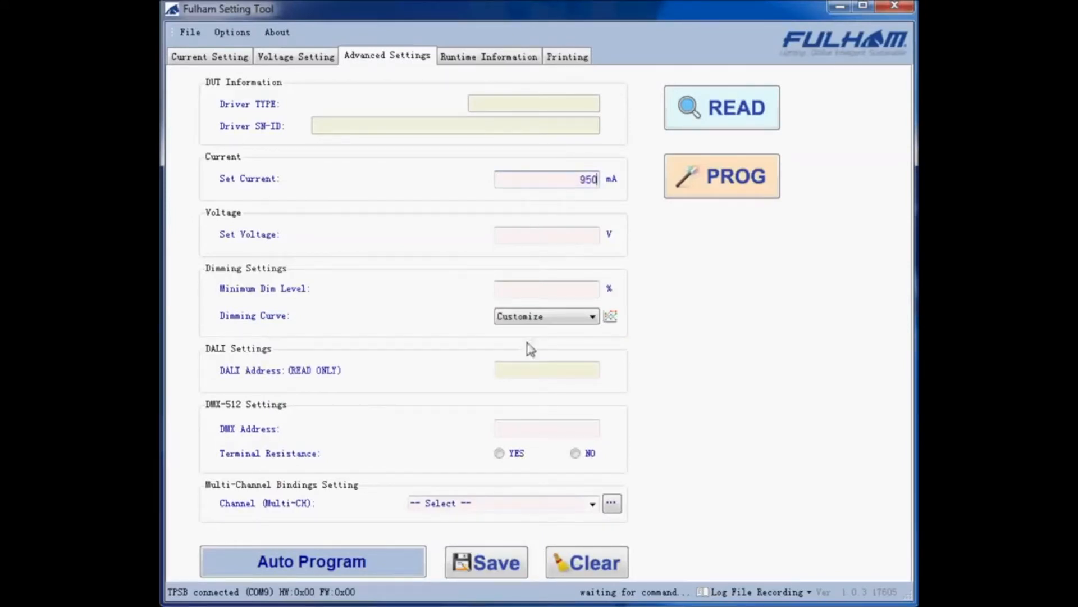